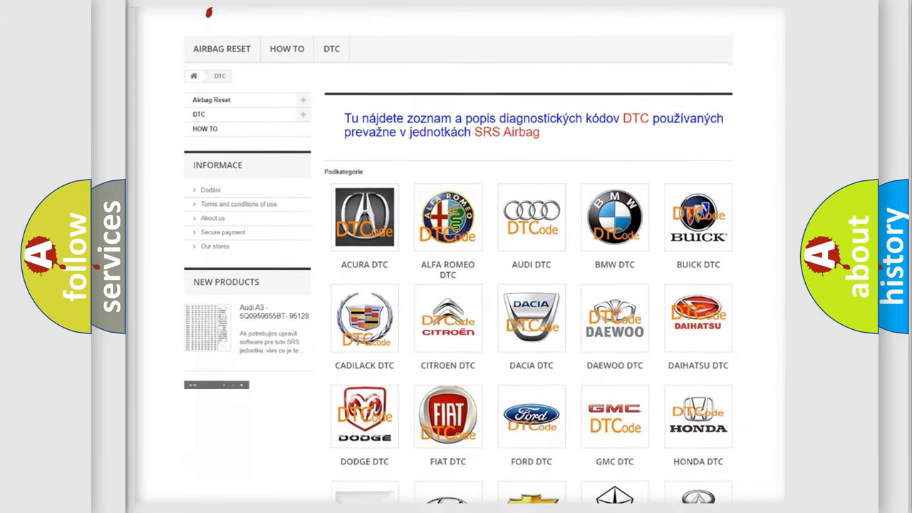
{"action": "scroll", "scroll_direction": "down", "scroll_amount": 3}
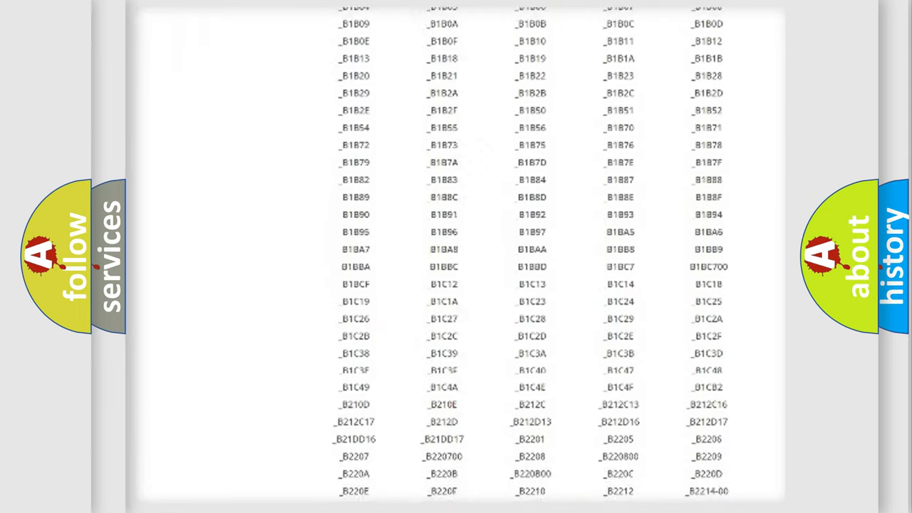
{"action": "scroll", "scroll_direction": "down", "scroll_amount": 3}
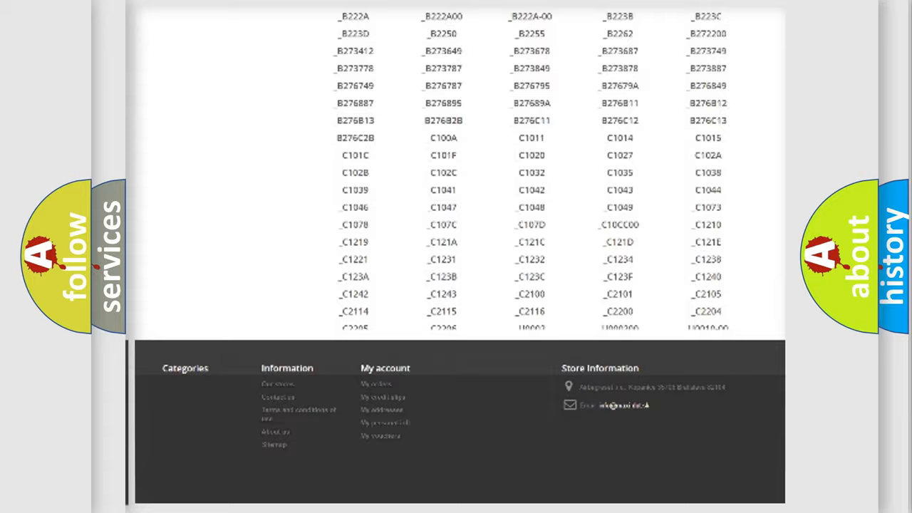
{"action": "scroll", "scroll_direction": "up", "scroll_amount": 3}
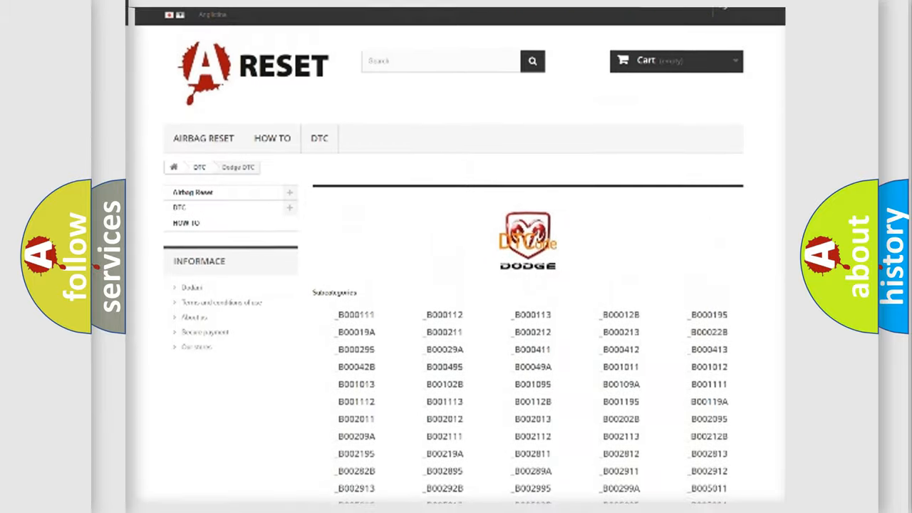